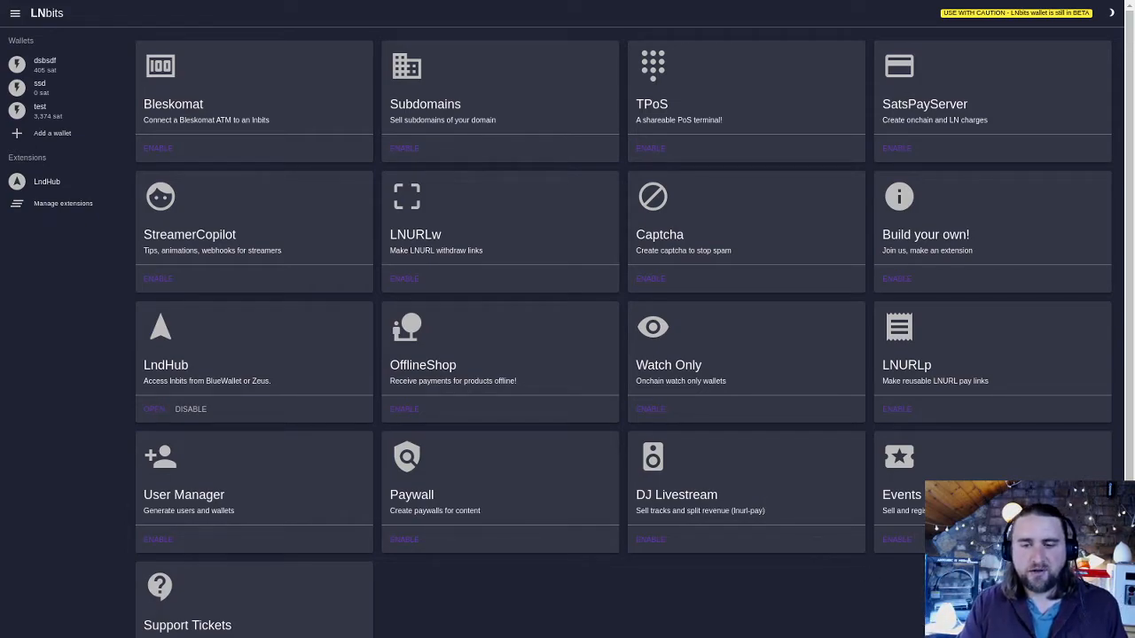
mouse_move(373, 560)
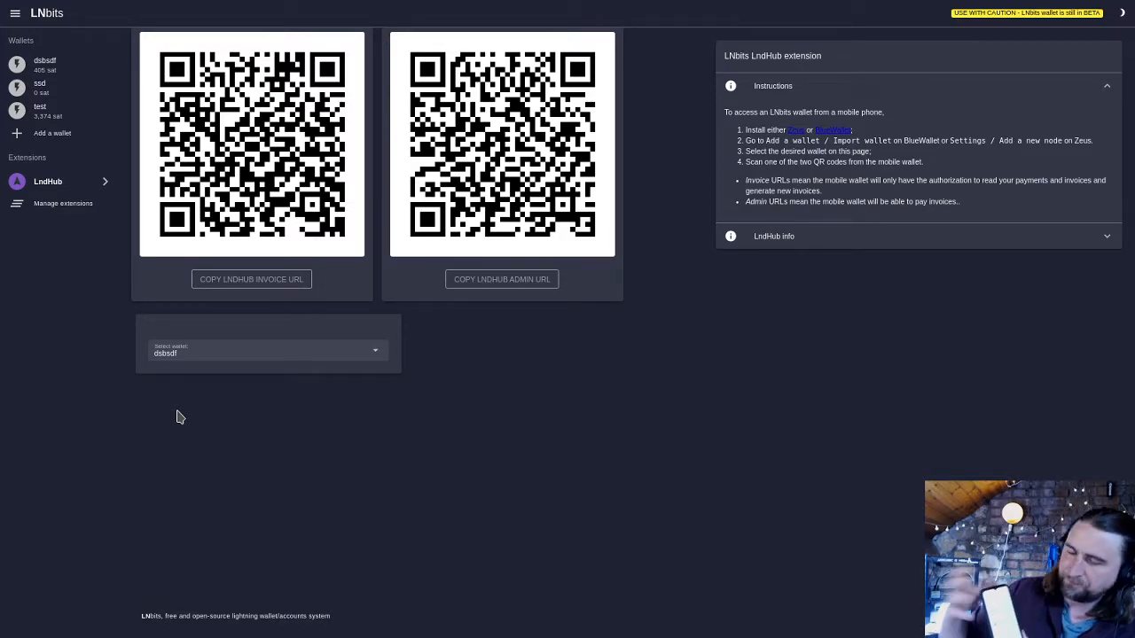
mouse_move(282, 352)
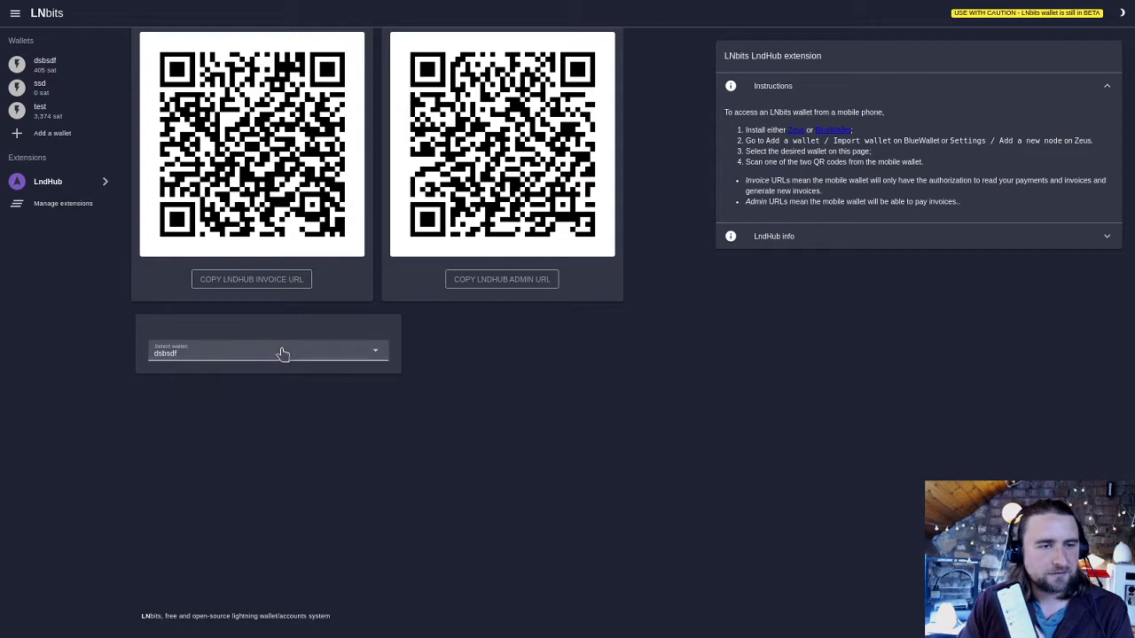
Select the 'test' wallet in the LndHub Select wallet dropdown to regenerate its QR codes
left_click(266, 351)
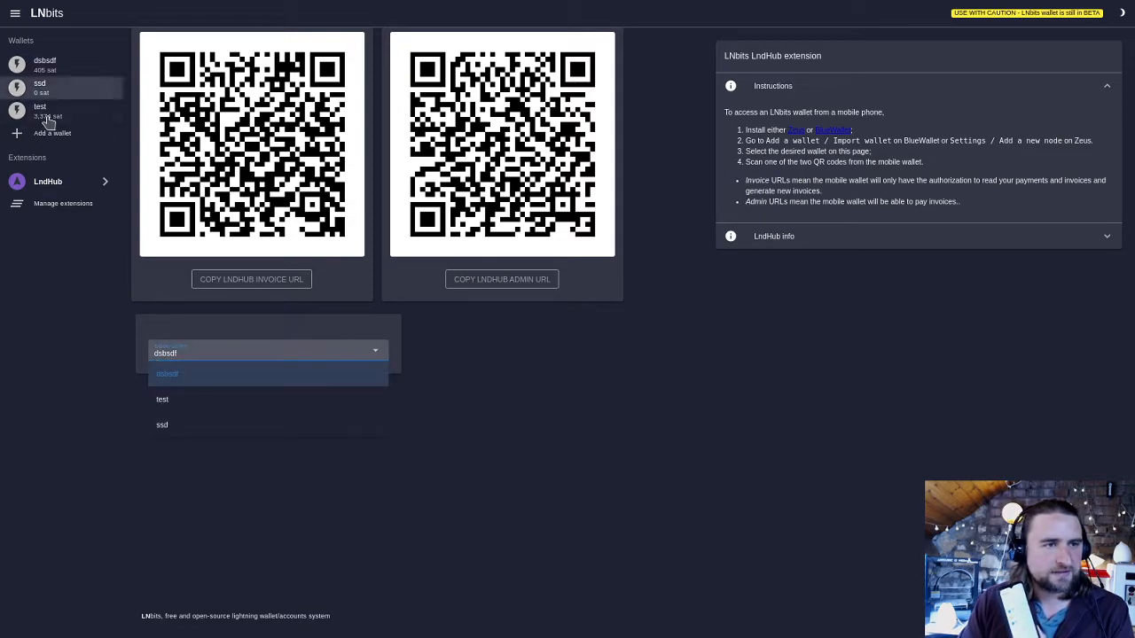
left_click(162, 399)
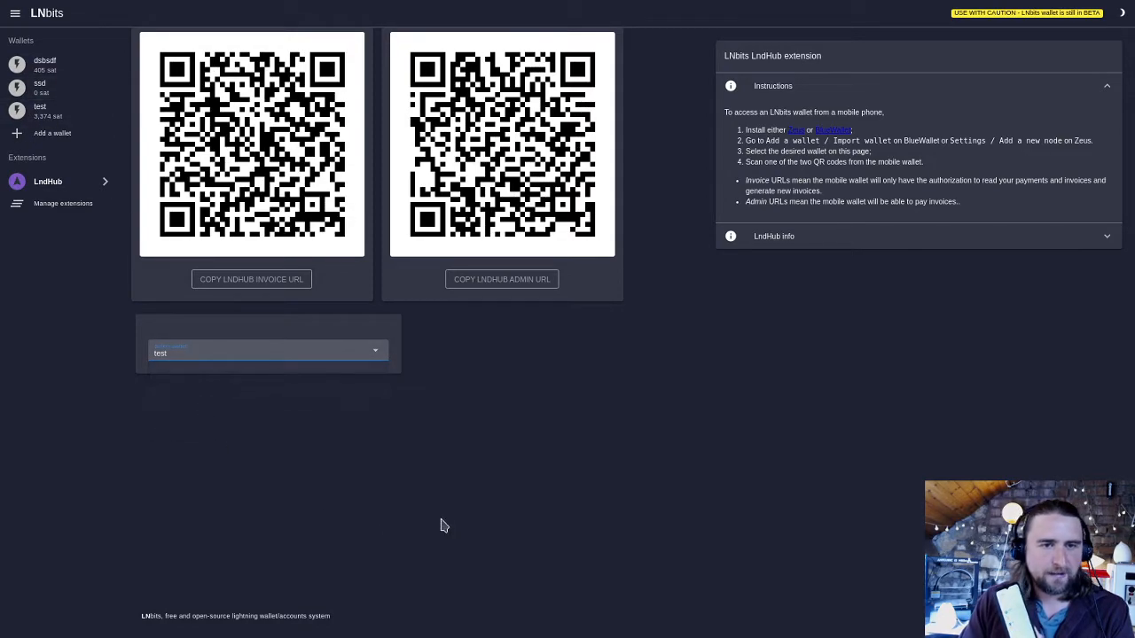
mouse_move(576, 288)
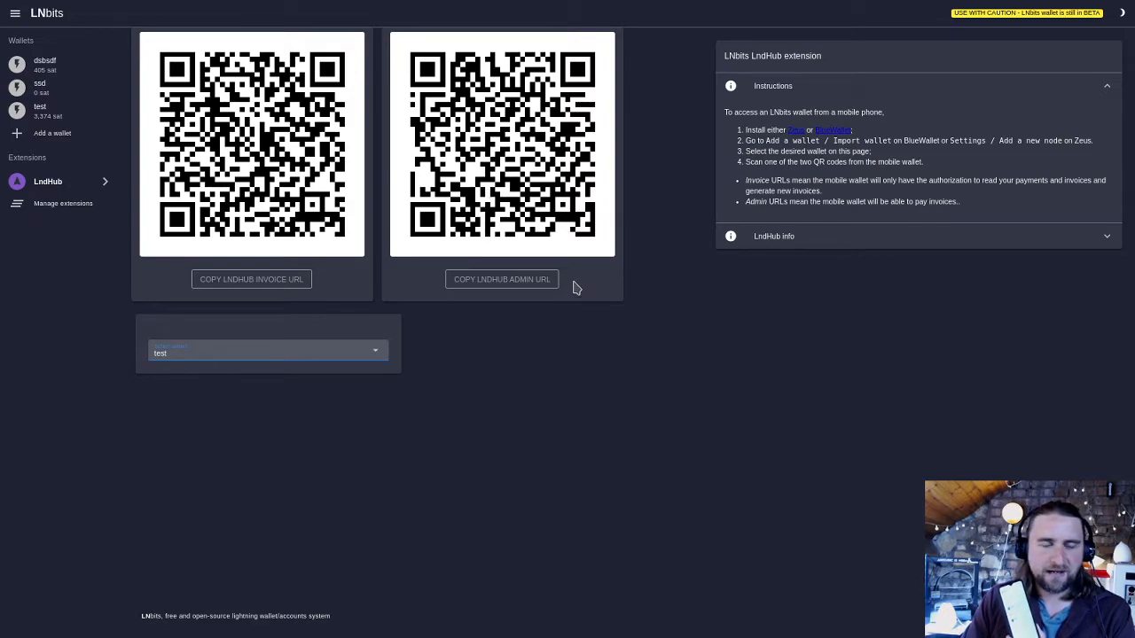
mouse_move(335, 242)
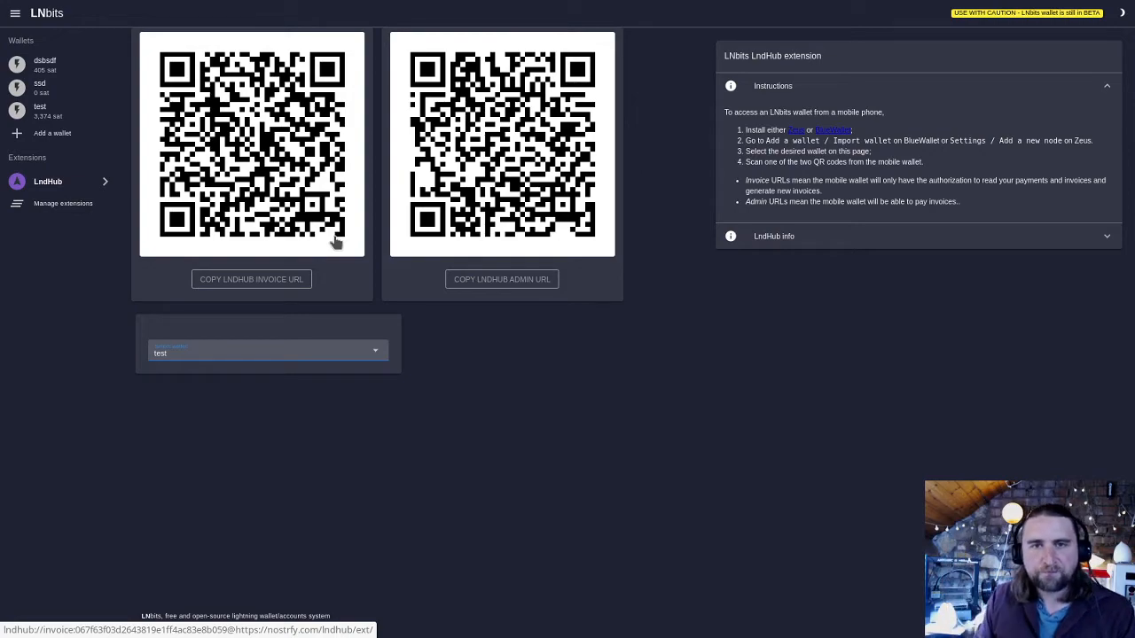
mouse_move(83, 27)
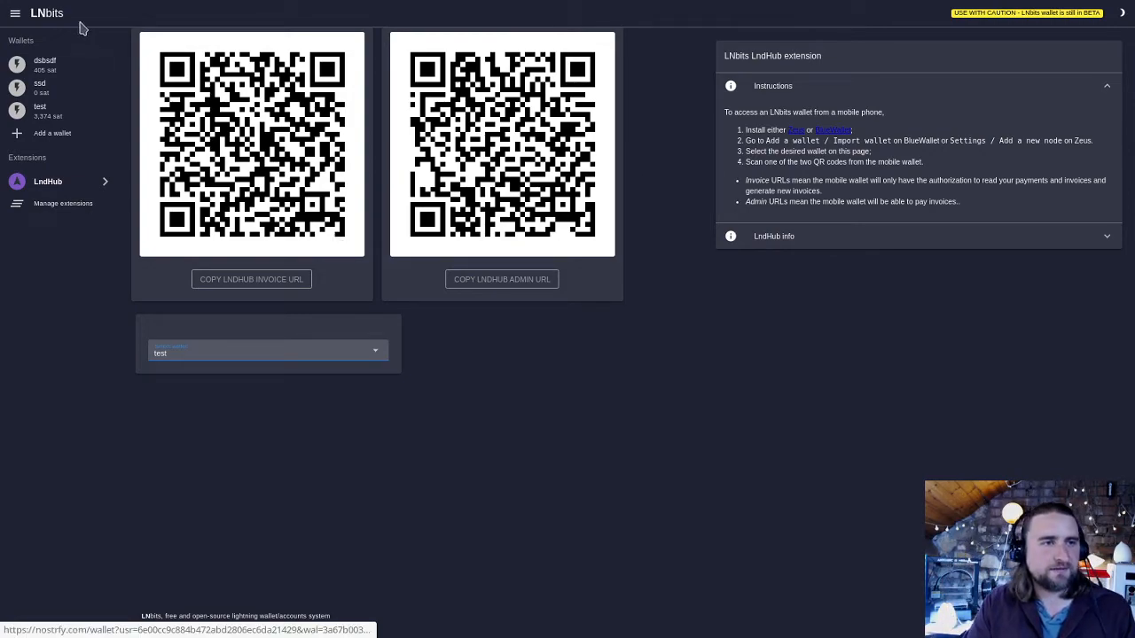
Open the 'test' wallet from the sidebar to view its 3,374 sat balance
left_click(41, 110)
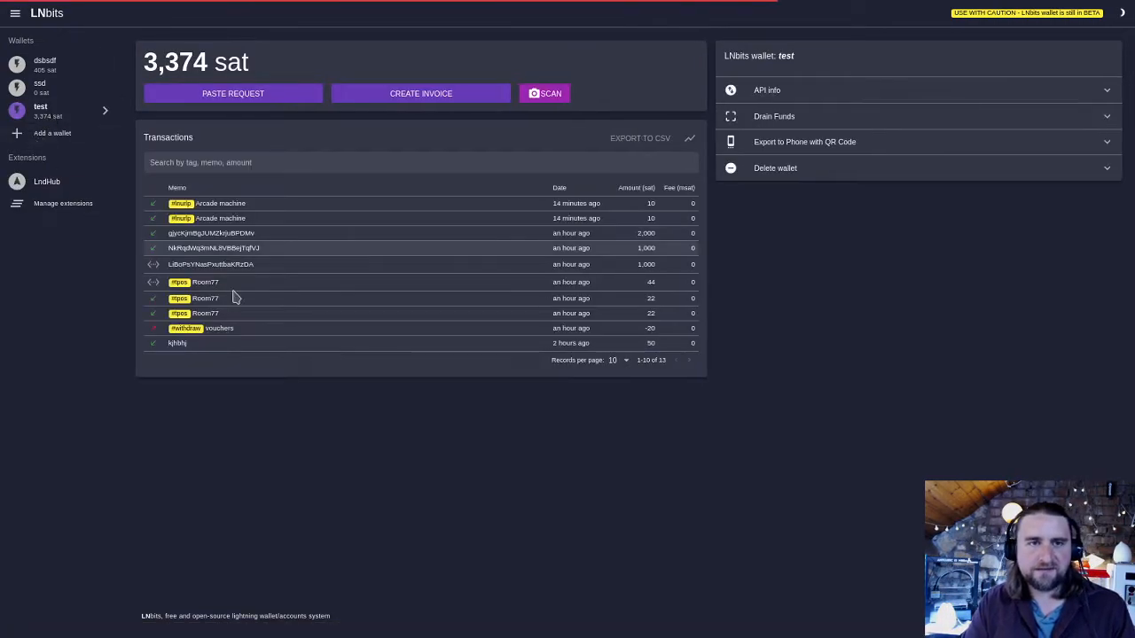
mouse_move(274, 394)
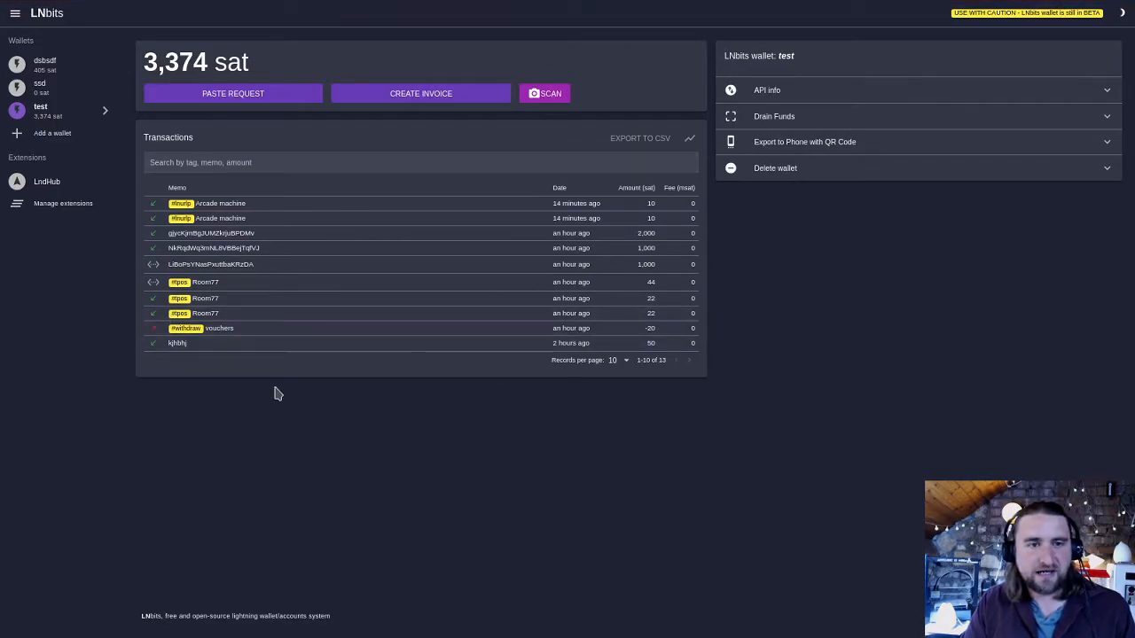
mouse_move(524, 541)
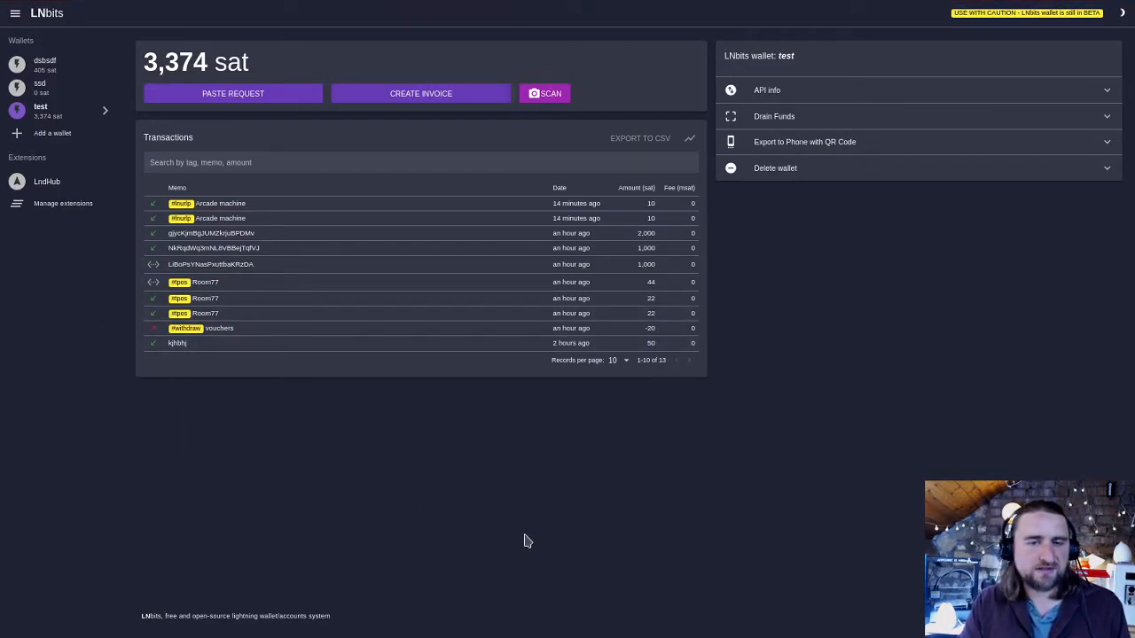
mouse_move(594, 440)
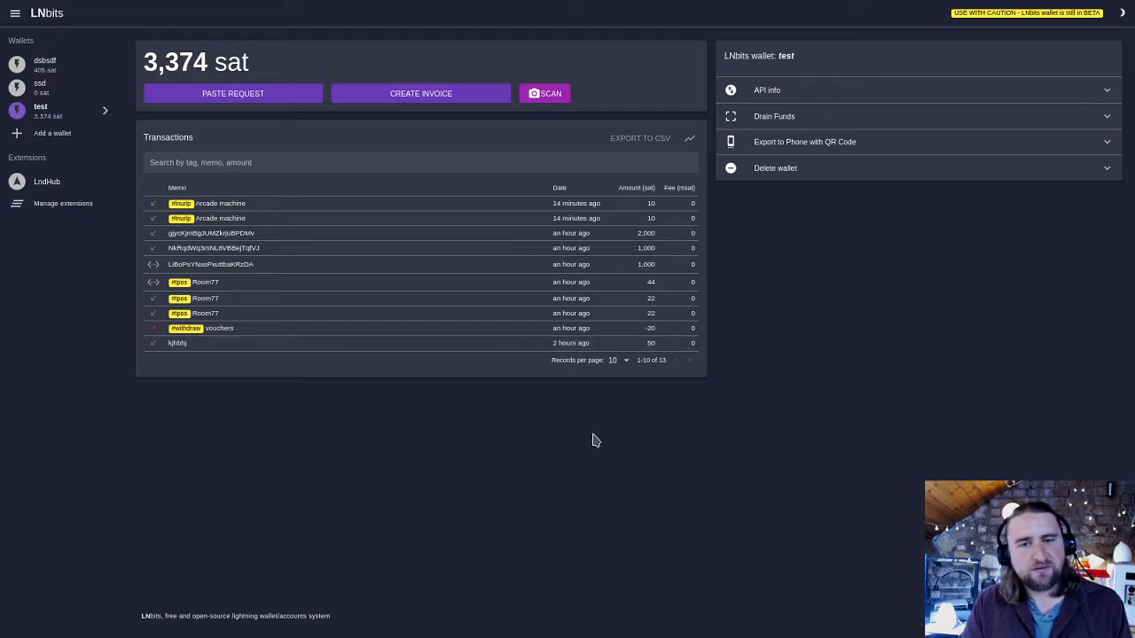
mouse_move(758, 592)
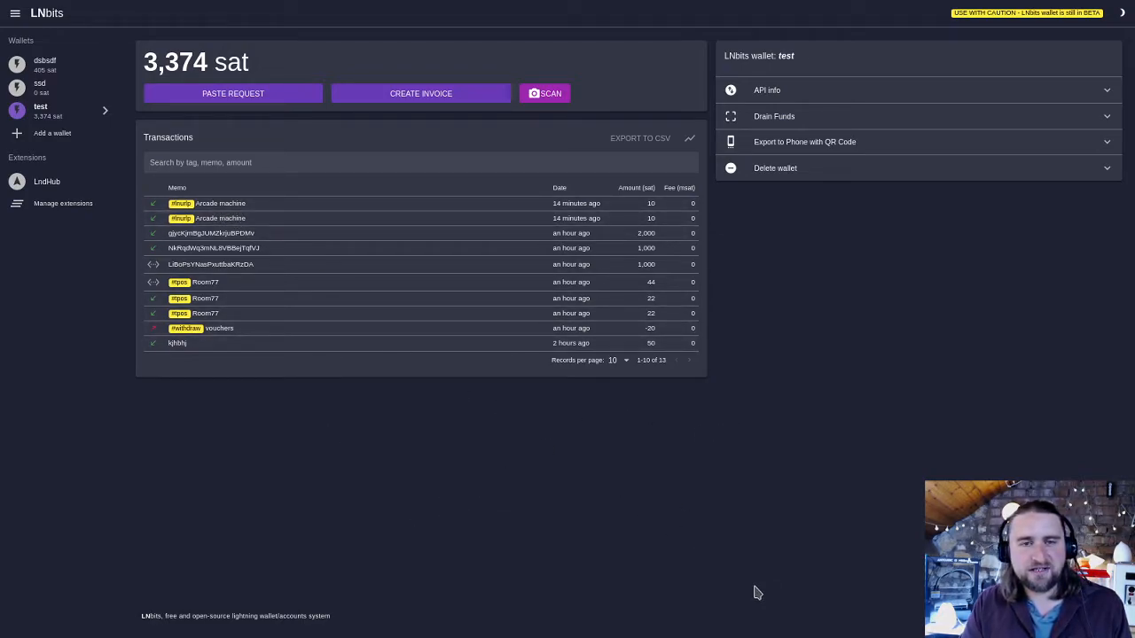
mouse_move(616, 491)
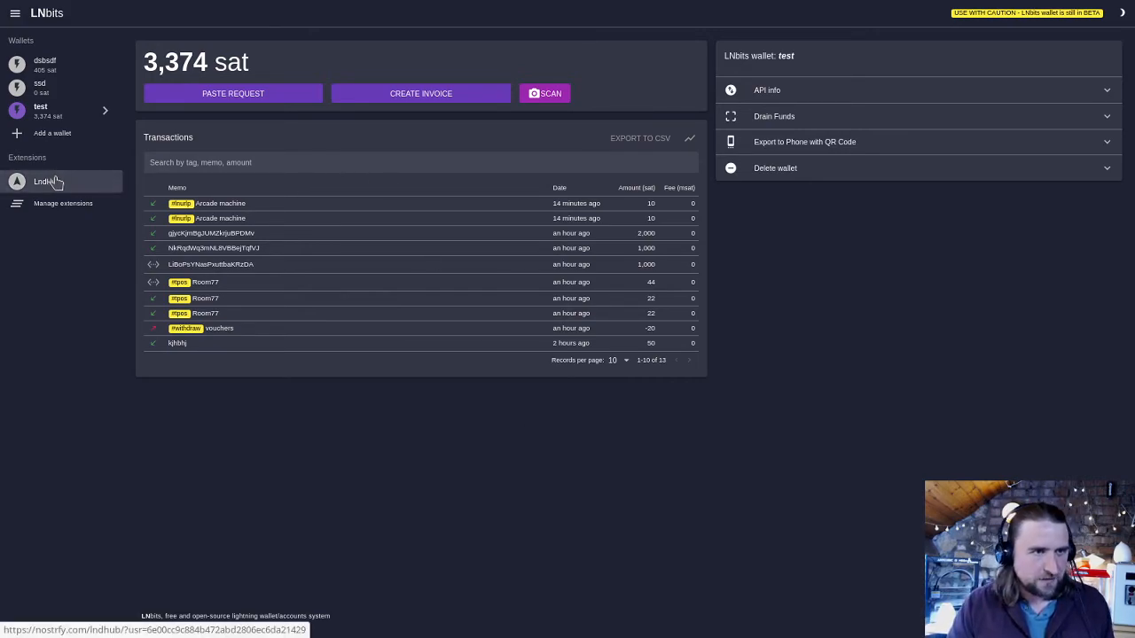
Go back to the LndHub extension page from the sidebar's Extensions list
left_click(47, 182)
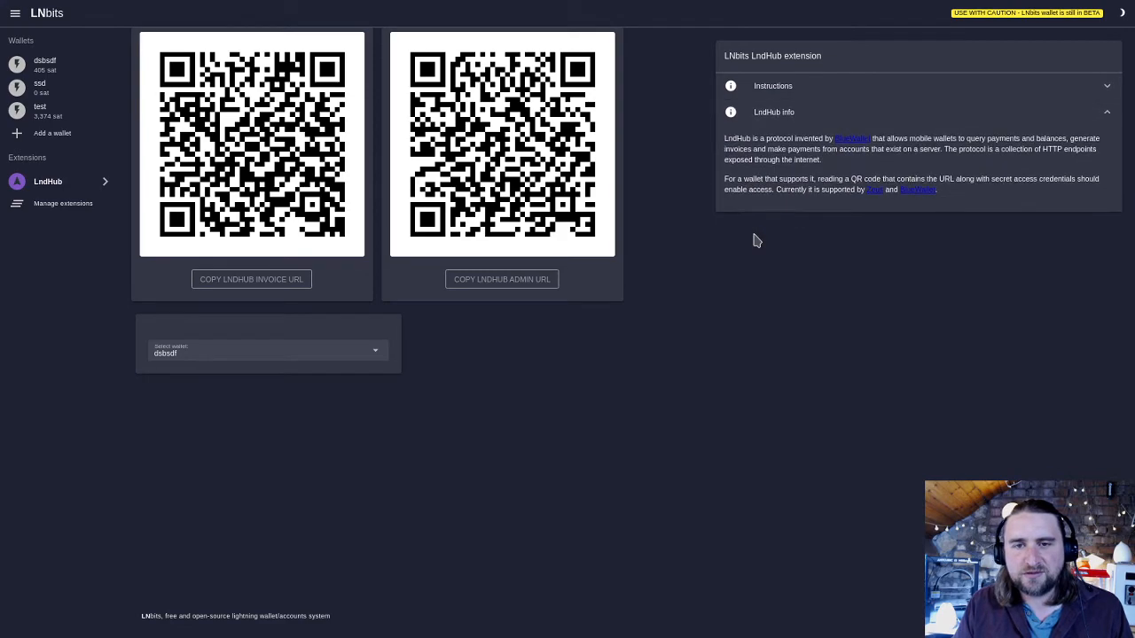
mouse_move(759, 257)
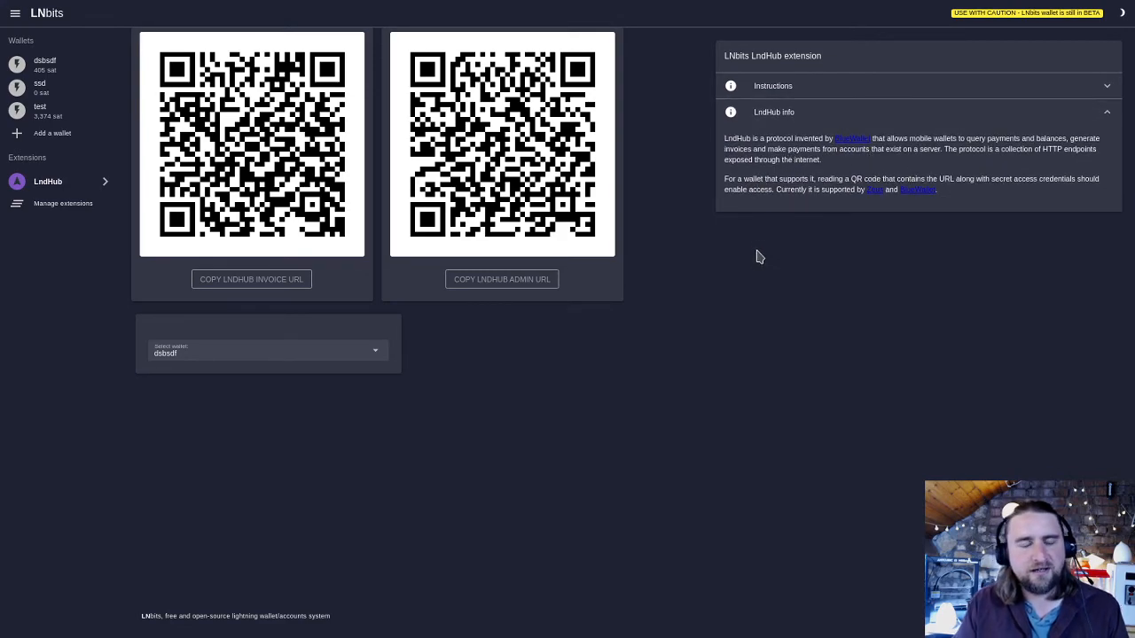